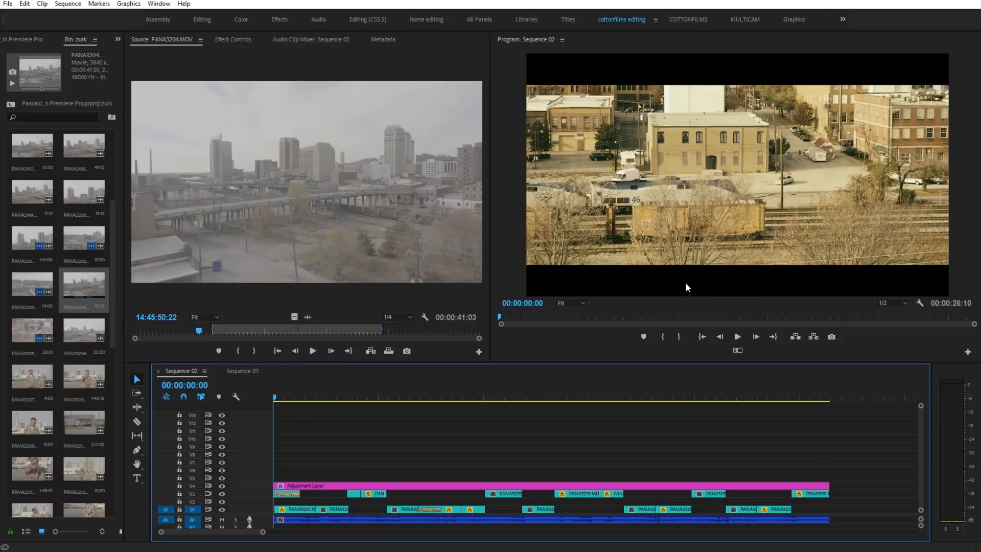
mouse_move(500, 361)
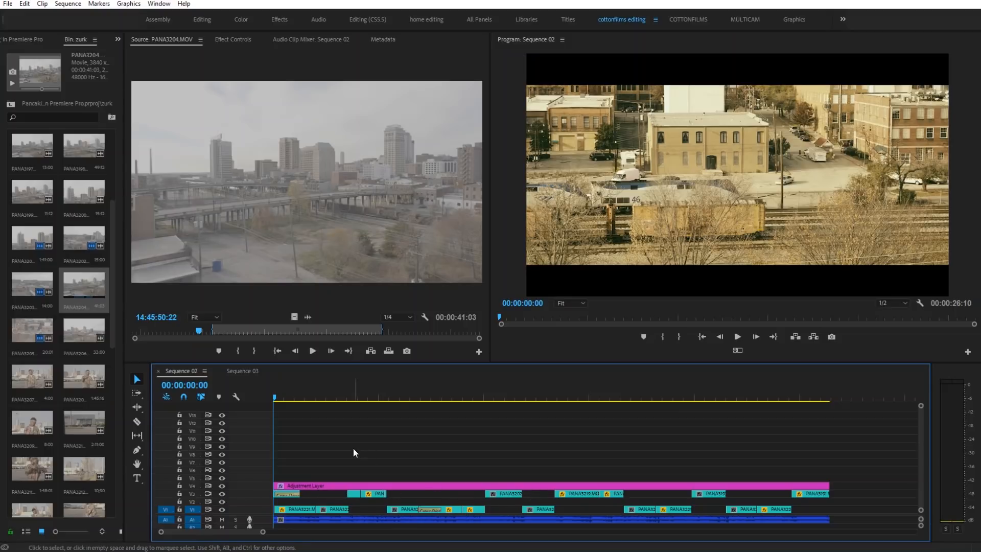
mouse_move(353, 440)
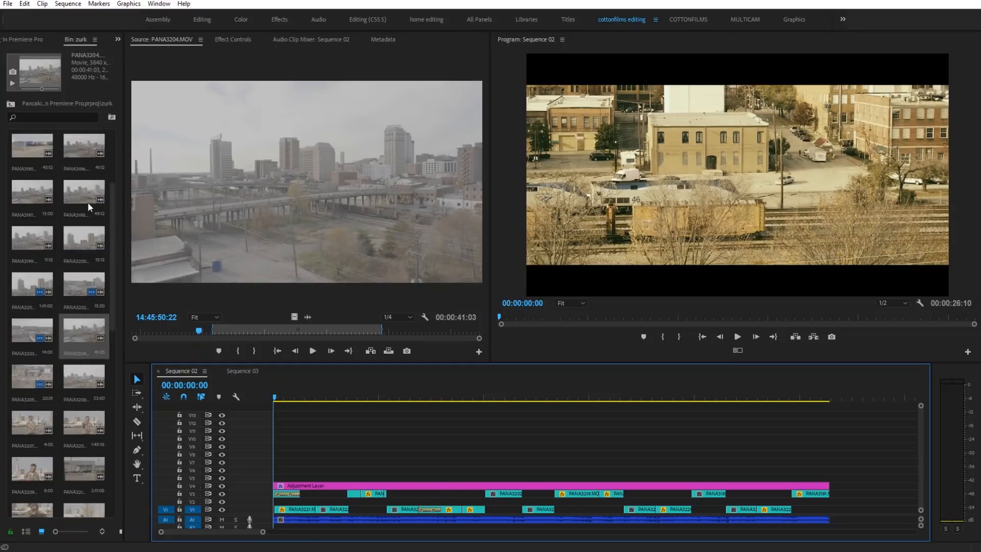
Load PANA3200.MOV in the Source Monitor and mark its out point for a short range
double_click(83, 240)
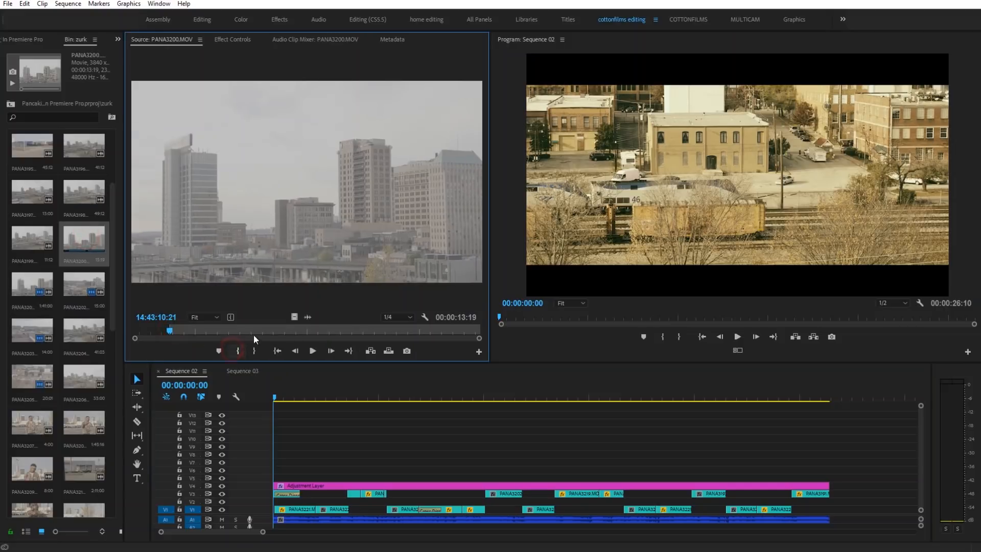
left_click(254, 351)
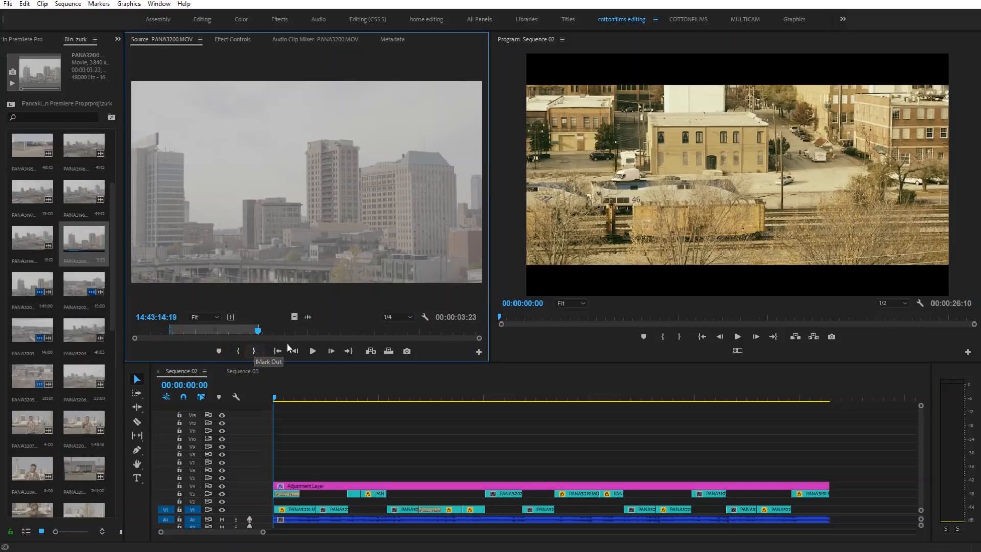
mouse_move(231, 335)
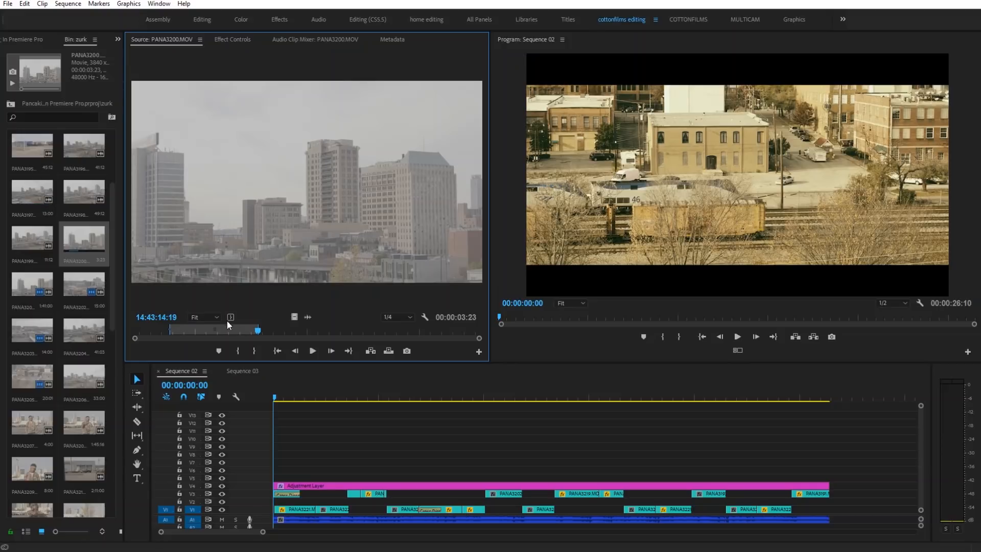
mouse_move(313, 332)
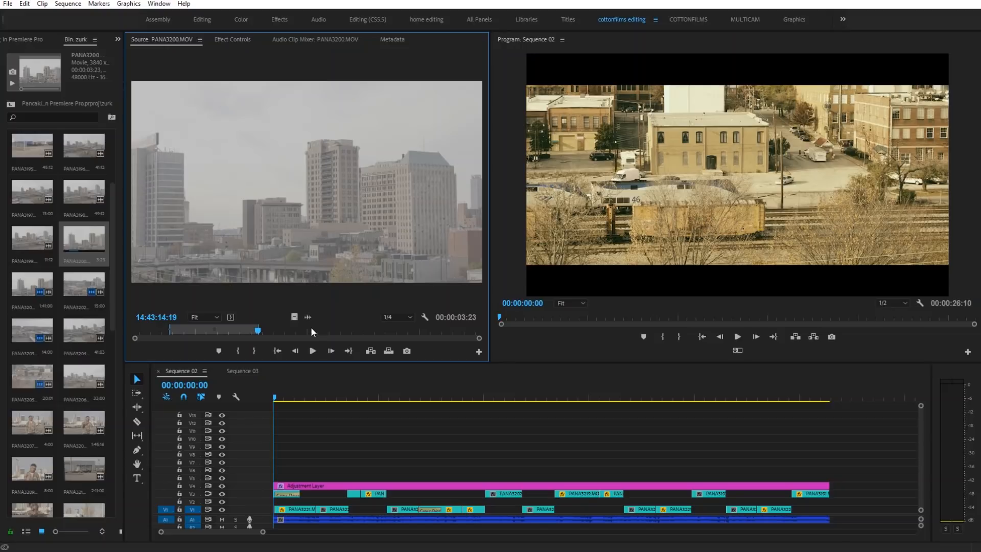
mouse_move(194, 175)
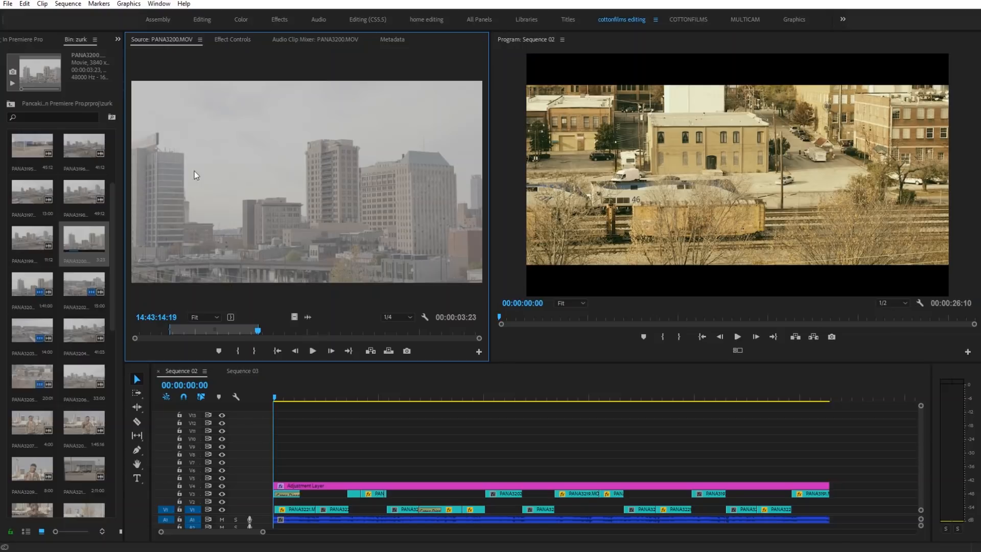
Dismiss the File menu and bring the Sequence 03 B-roll sequence into the timeline
left_click(8, 4)
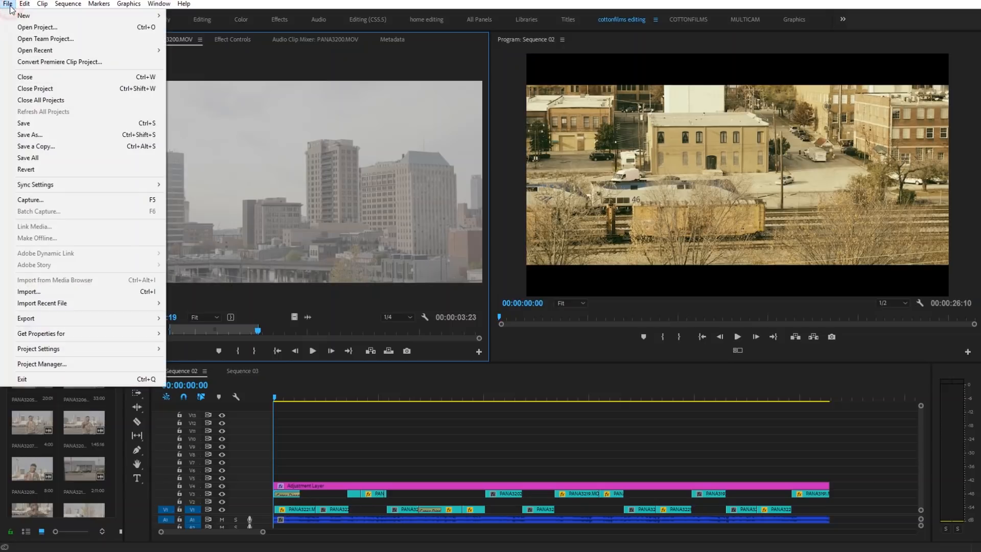
left_click(23, 15)
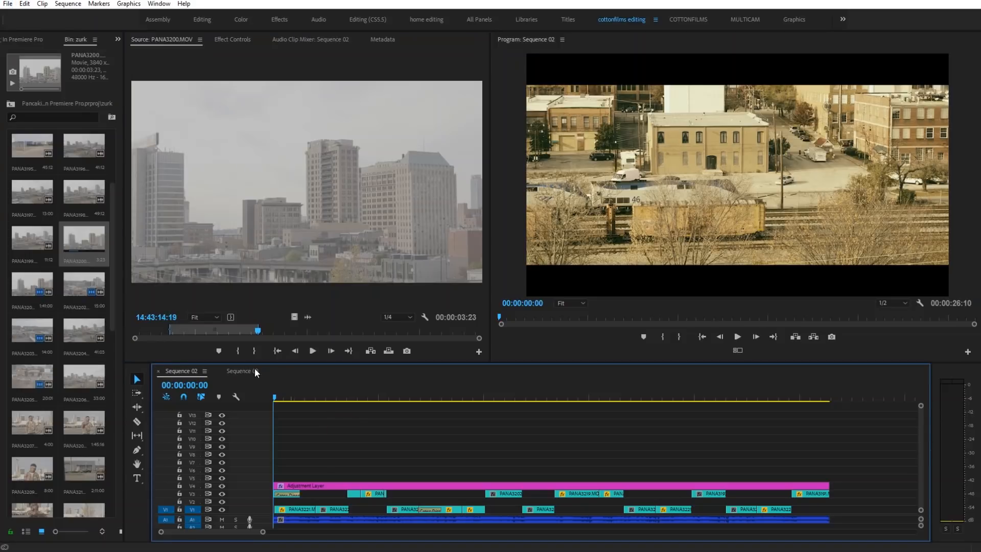
left_click(239, 371)
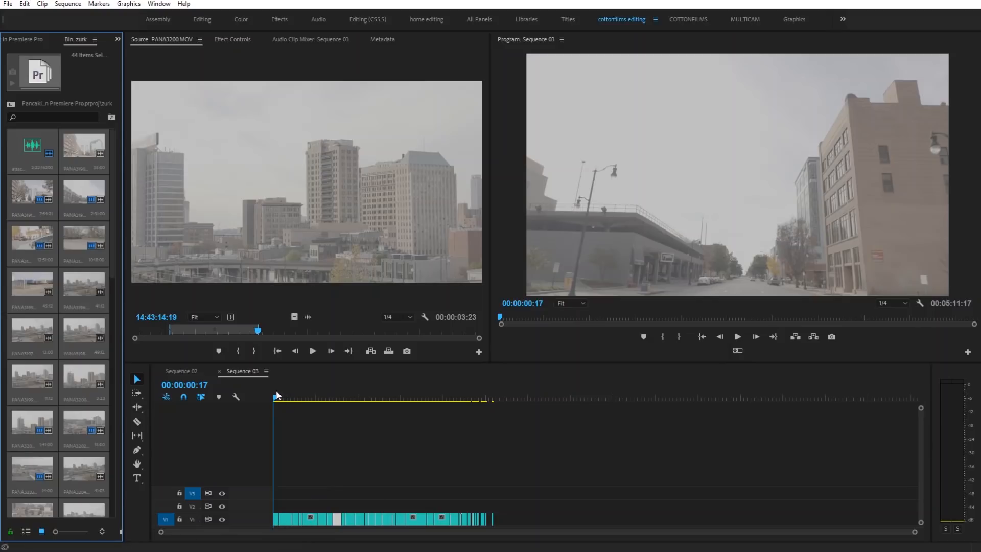
left_click(284, 398)
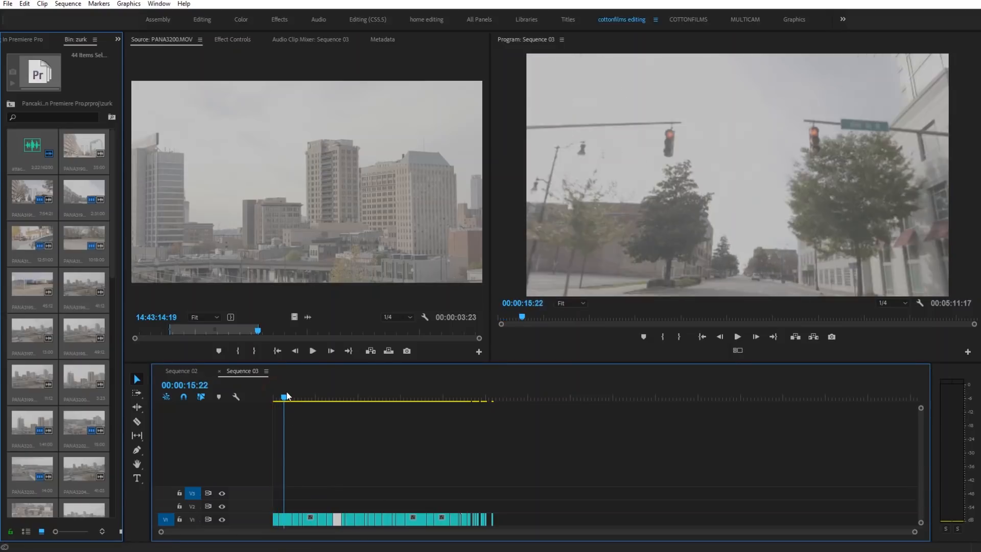
left_click_drag(284, 398, 299, 397)
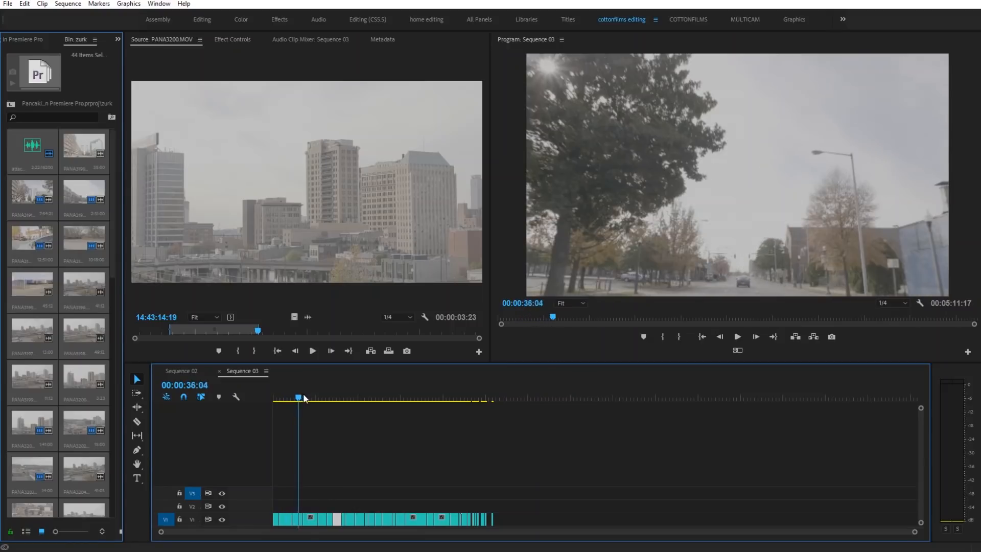
left_click_drag(299, 398, 336, 397)
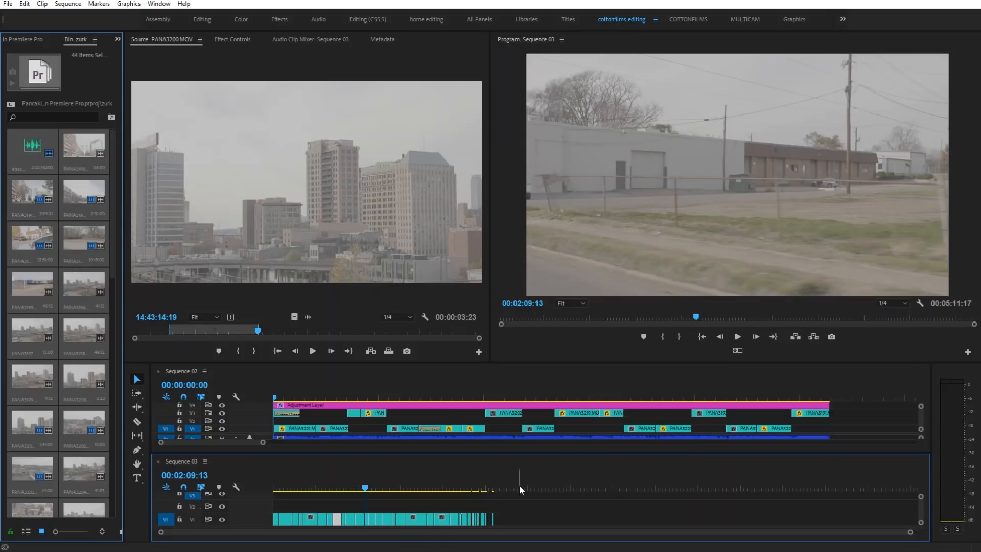
mouse_move(438, 446)
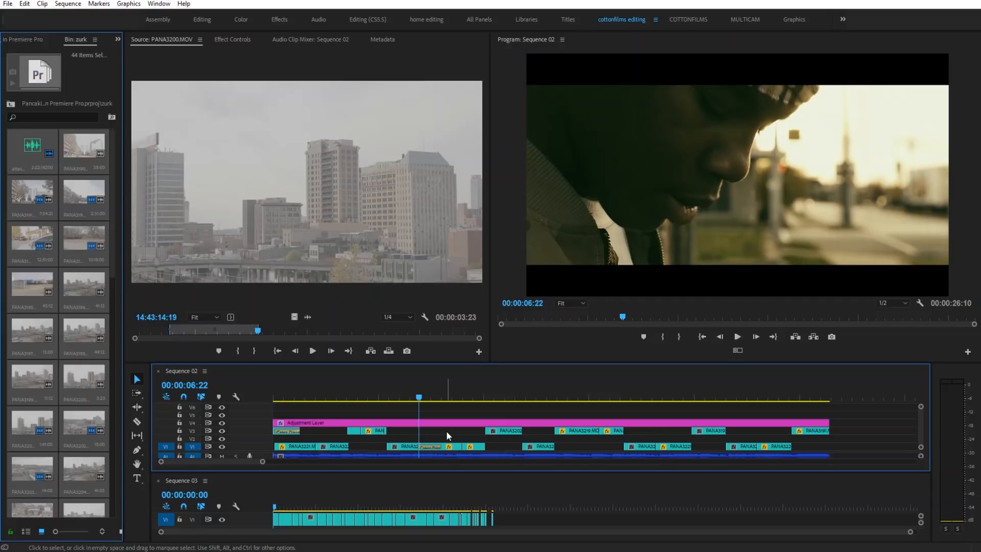
mouse_move(514, 433)
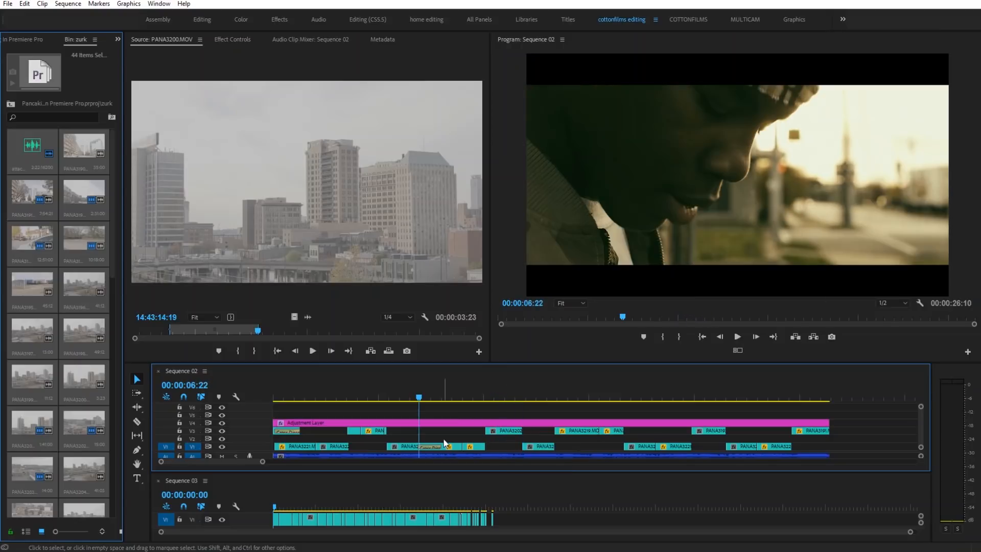
mouse_move(313, 482)
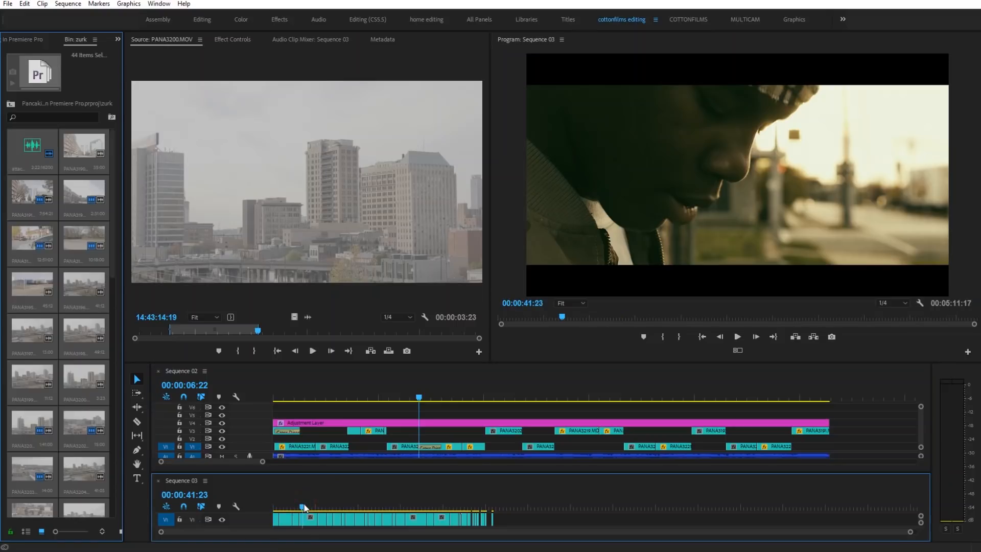
Bring a Sequence 03 shot onto the V3 B-roll clip and play the music video
left_click(308, 518)
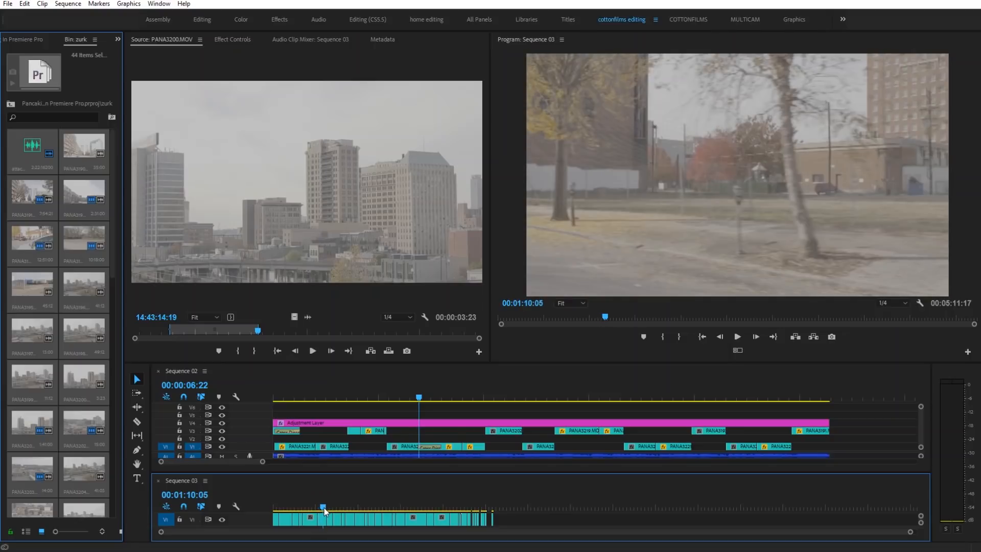
left_click(324, 519)
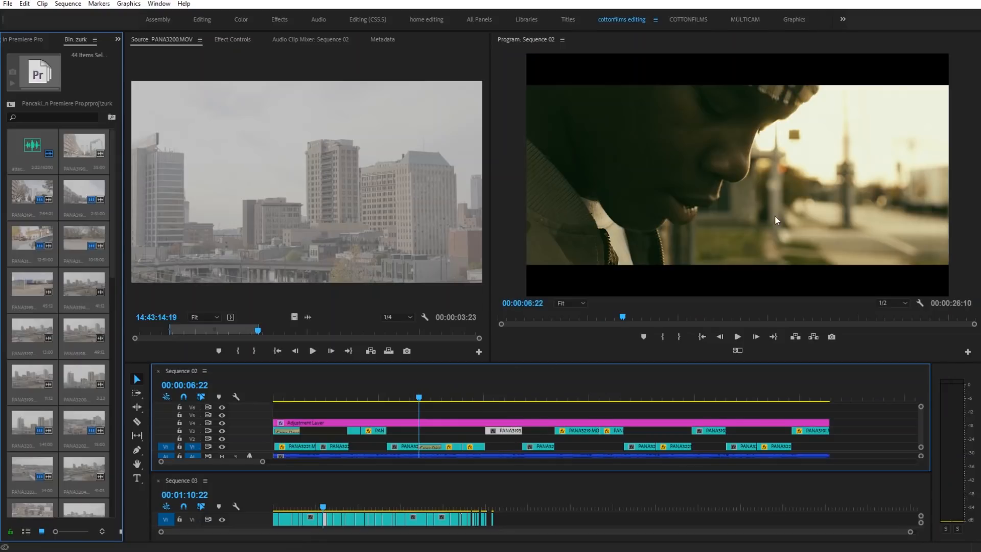
left_click(737, 337)
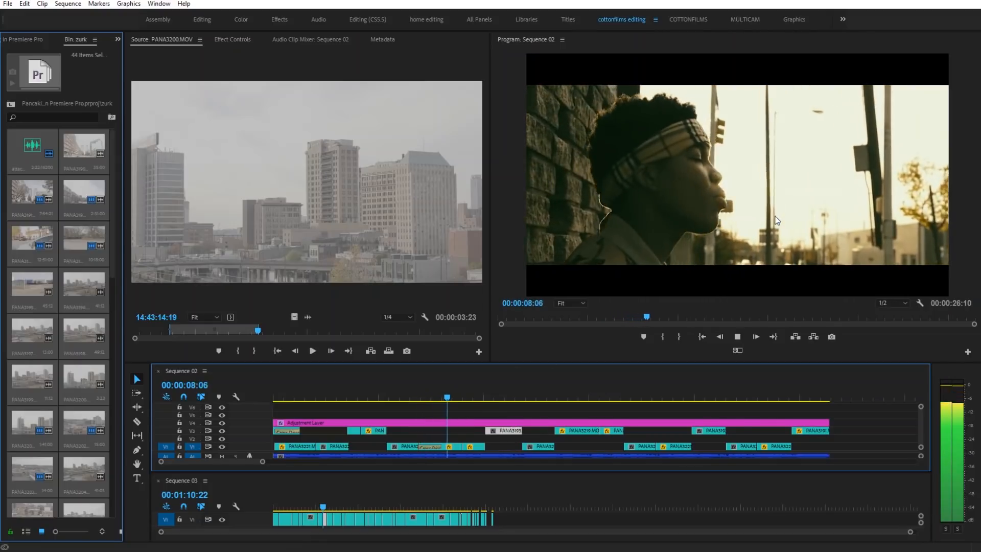